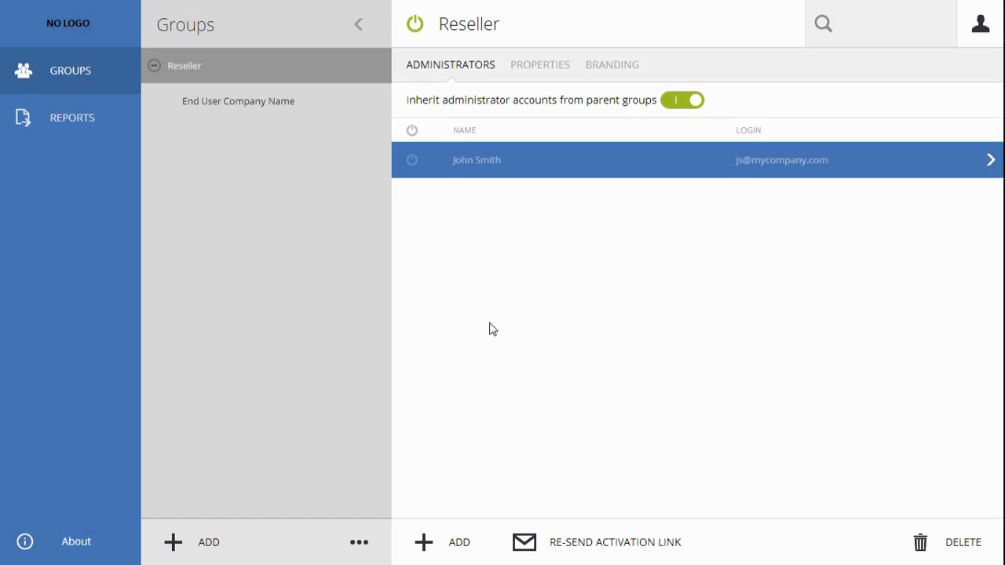
{"action": "mouse_move", "coordinate": [505, 317]}
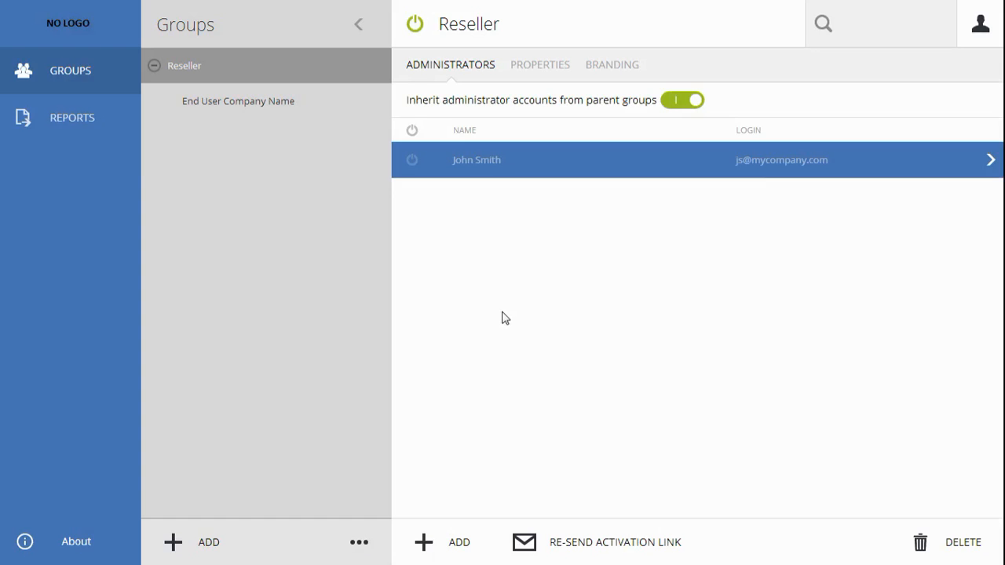
{"action": "mouse_move", "coordinate": [202, 530]}
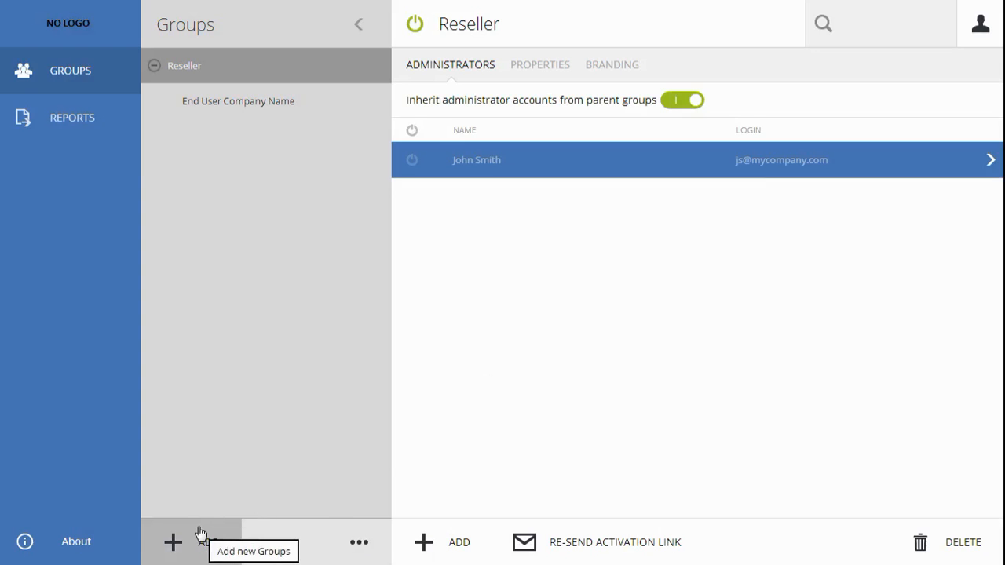
Name the new group 'Another End User Company Name', keeping English language and United States storage
{"action": "left_click", "coordinate": [171, 542]}
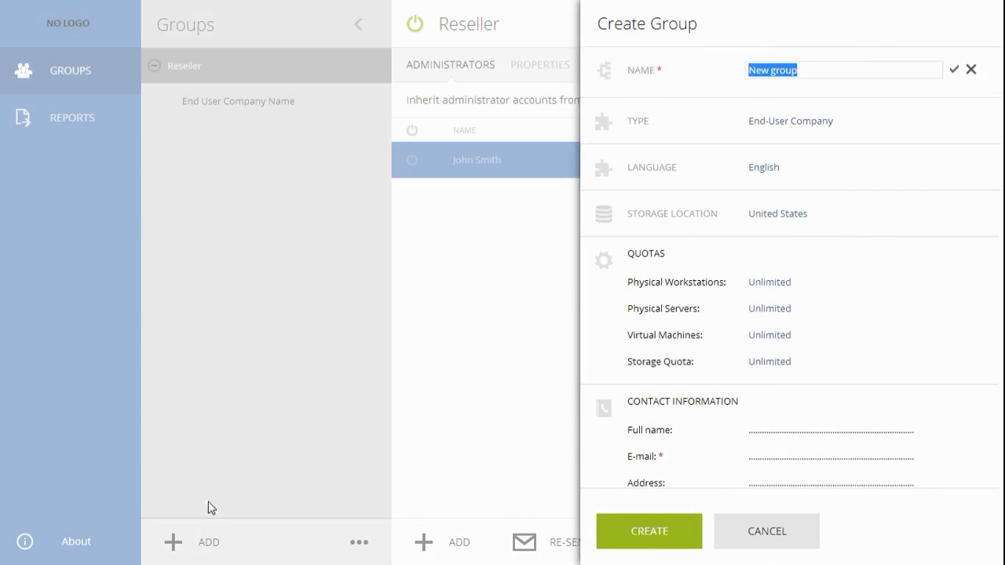
{"action": "mouse_move", "coordinate": [638, 82]}
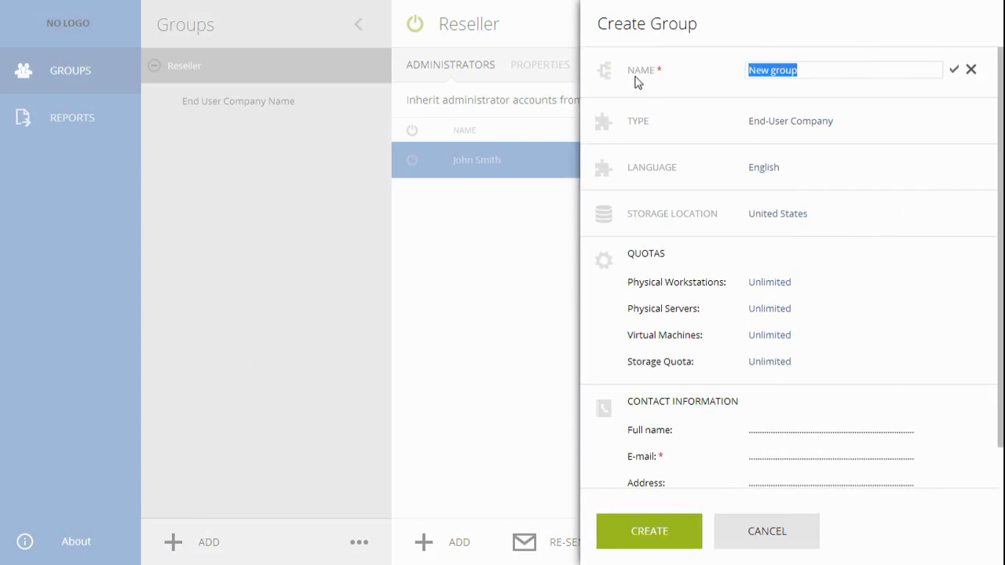
{"action": "type", "text": "Another End User Company Name"}
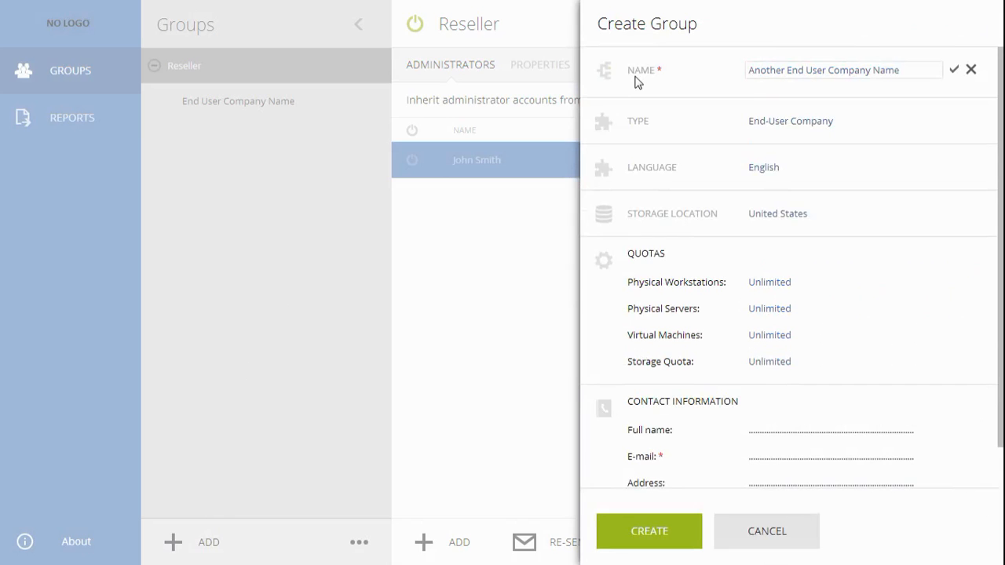
{"action": "mouse_move", "coordinate": [810, 121]}
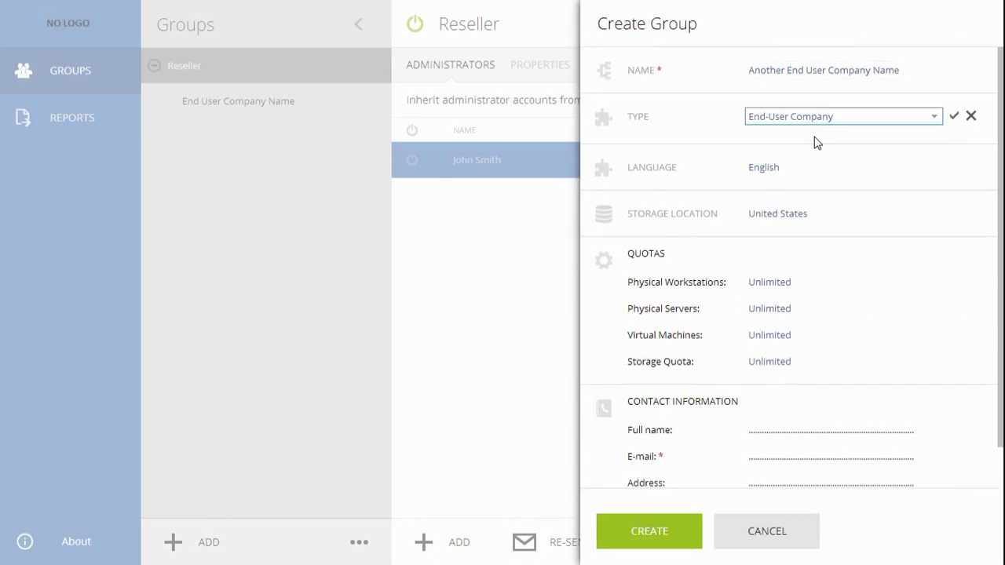
{"action": "left_click", "coordinate": [840, 163]}
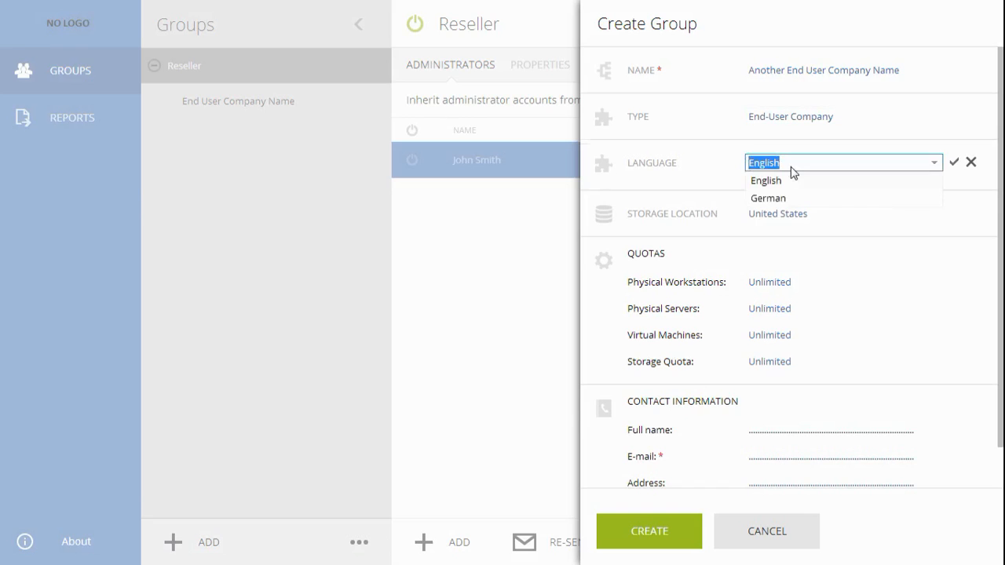
{"action": "left_click", "coordinate": [765, 179]}
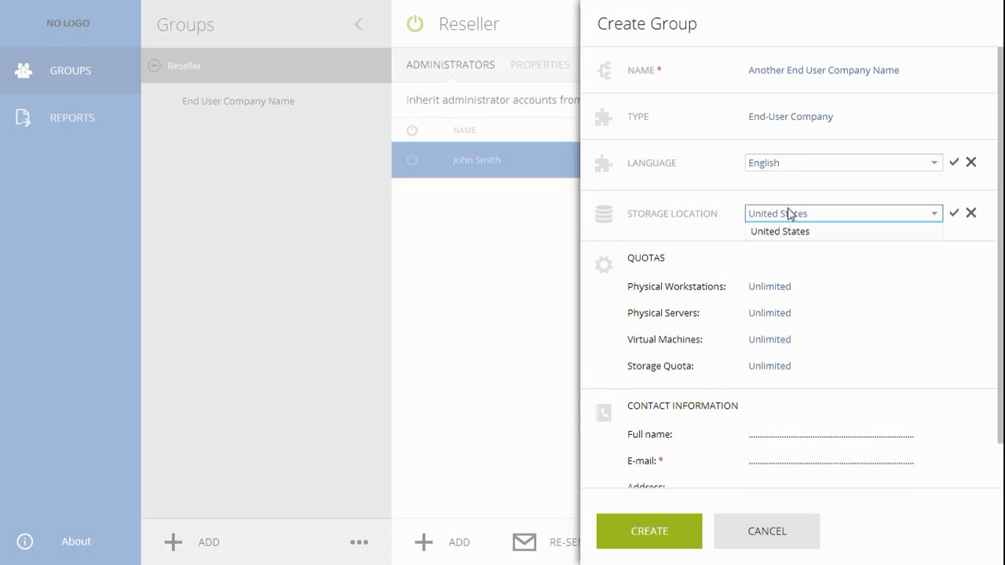
{"action": "left_click", "coordinate": [780, 231]}
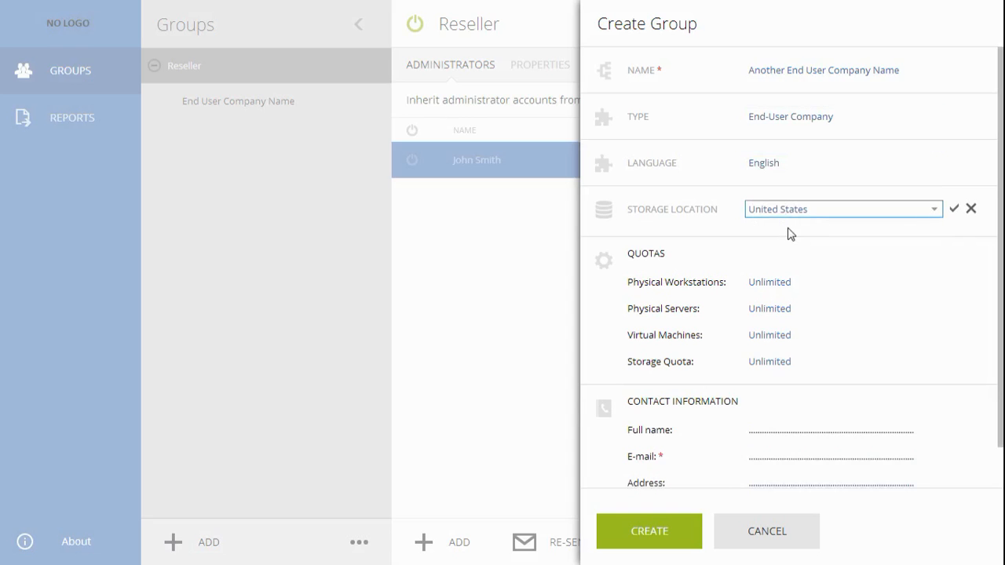
{"action": "mouse_move", "coordinate": [776, 283]}
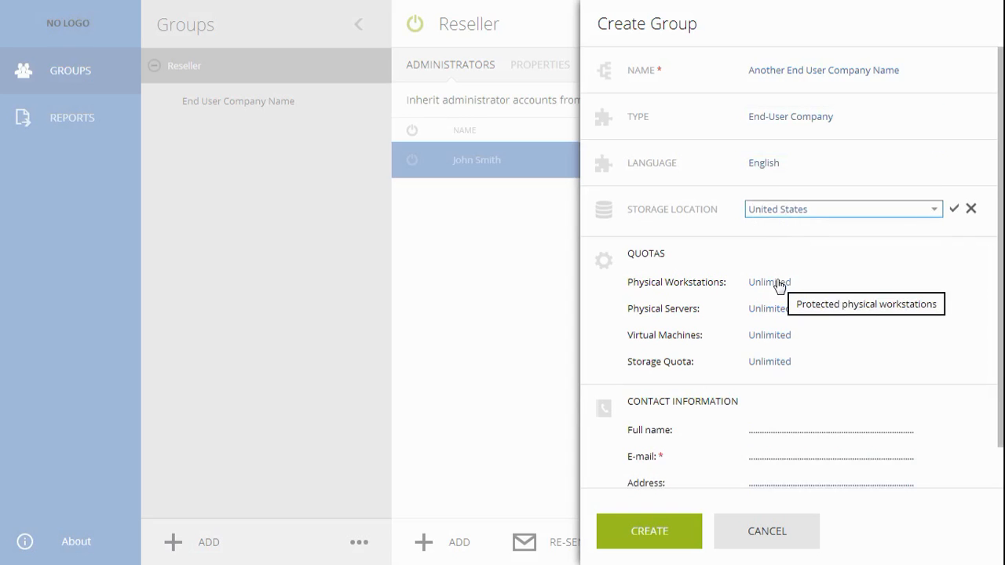
Set quotas of 5 workstations, 5 physical servers, 10 VMs and 500 TB storage
{"action": "type", "text": "5"}
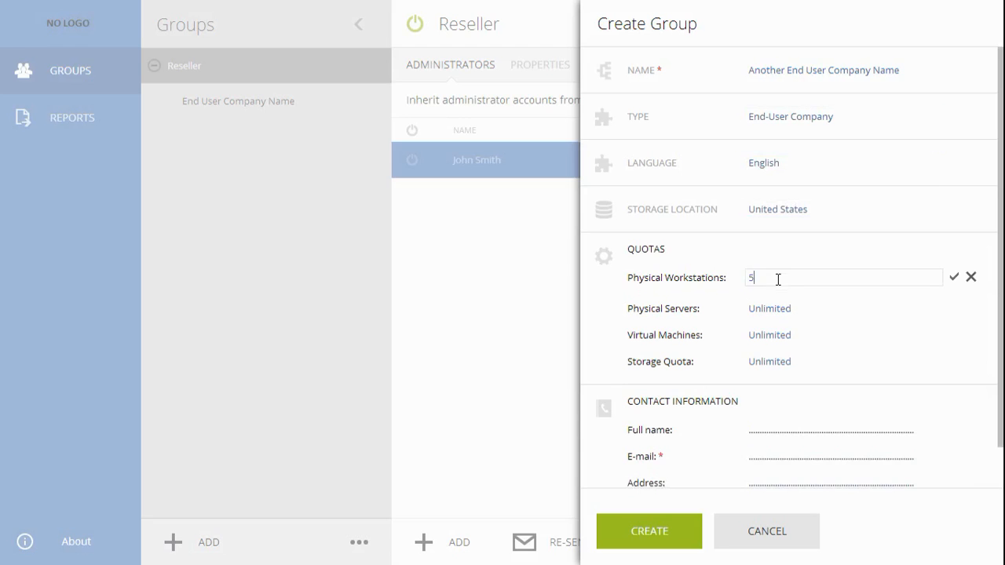
{"action": "left_click", "coordinate": [954, 278]}
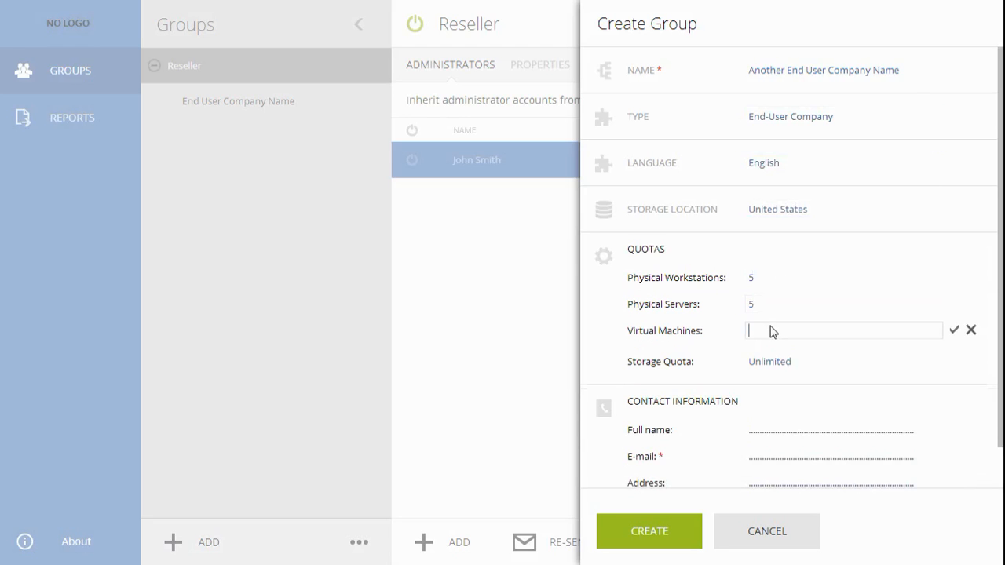
{"action": "type", "text": "10"}
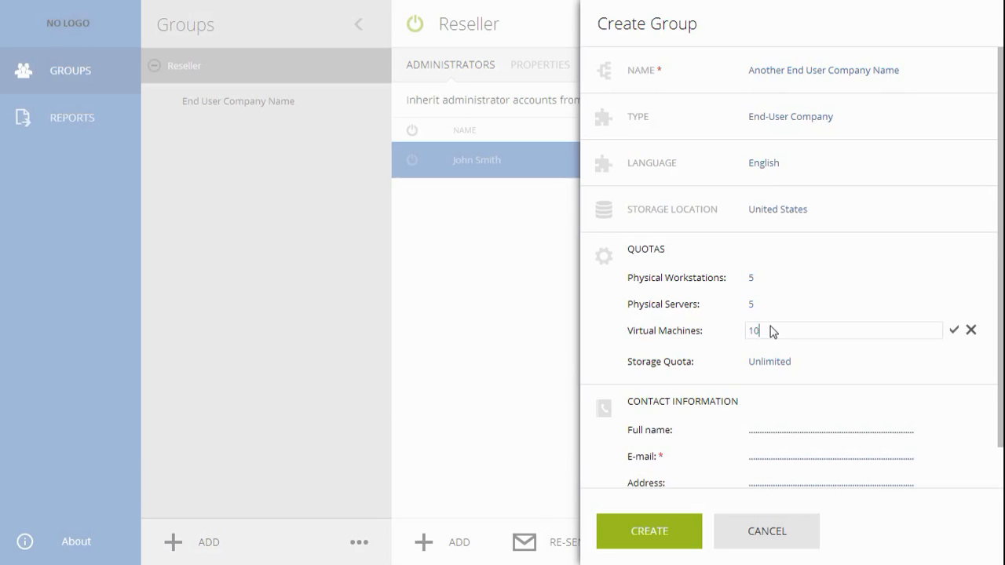
{"action": "left_click", "coordinate": [768, 361]}
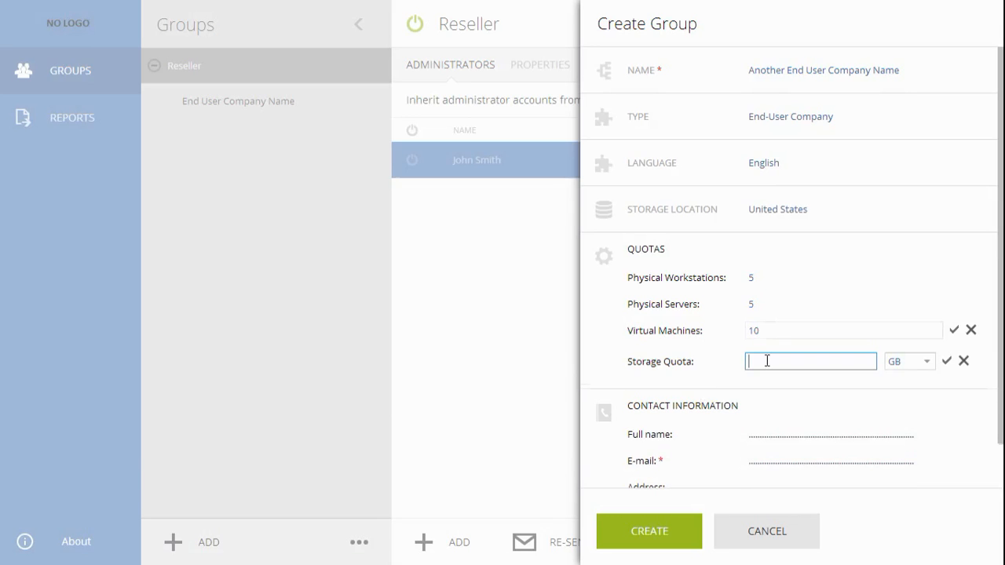
{"action": "type", "text": "500"}
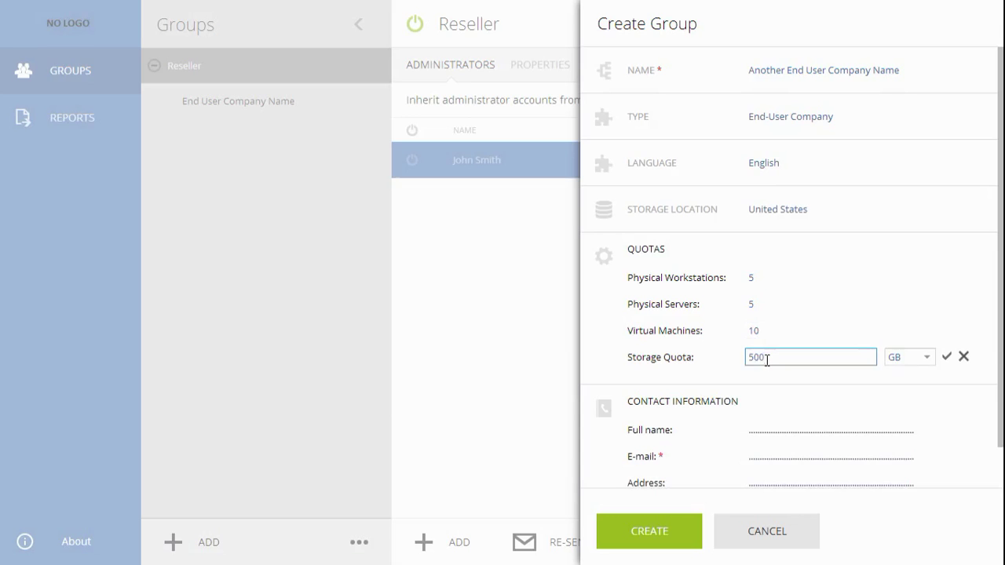
{"action": "left_click", "coordinate": [909, 358]}
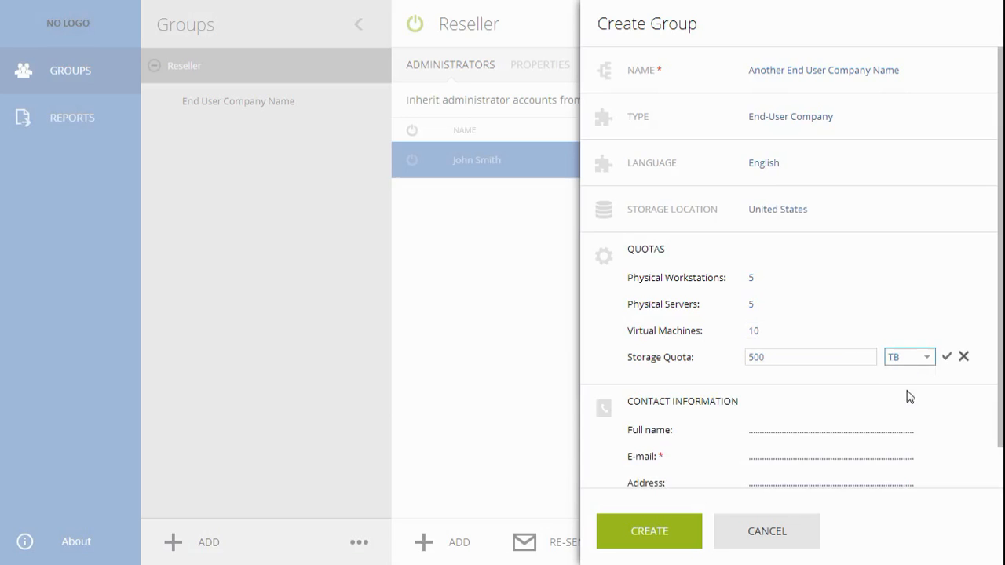
{"action": "mouse_move", "coordinate": [793, 456]}
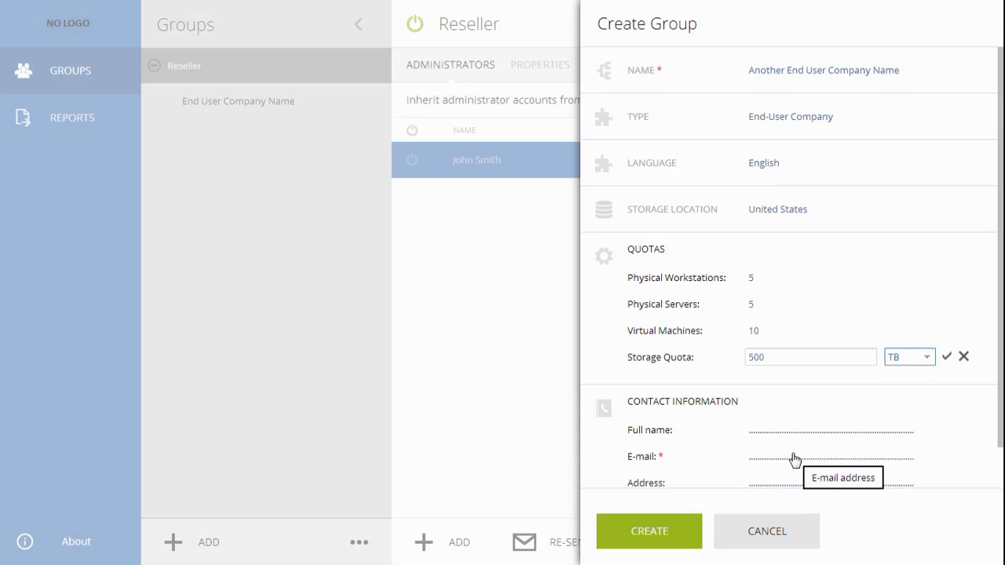
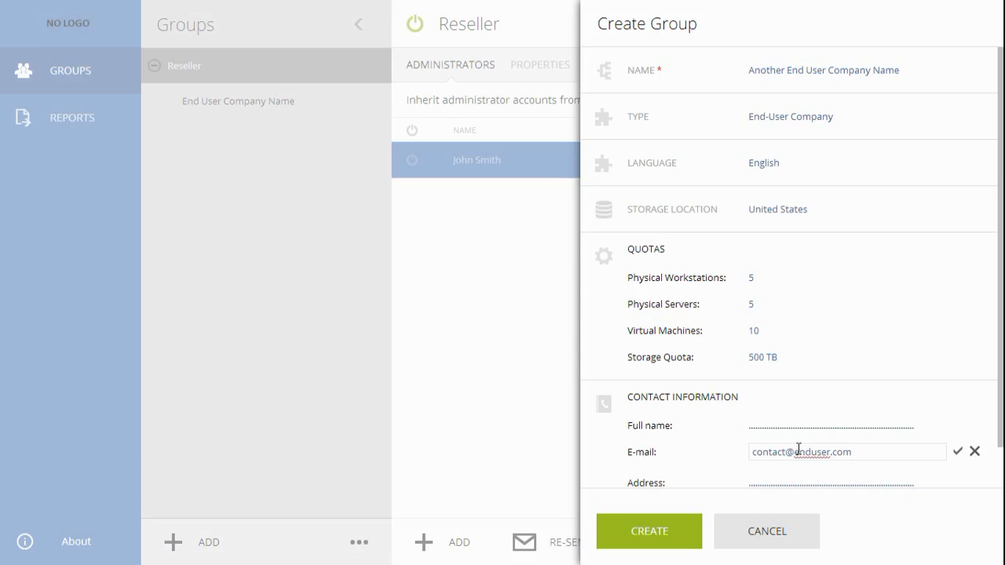
Enter the contact e-mail and create the group
{"action": "mouse_move", "coordinate": [649, 534]}
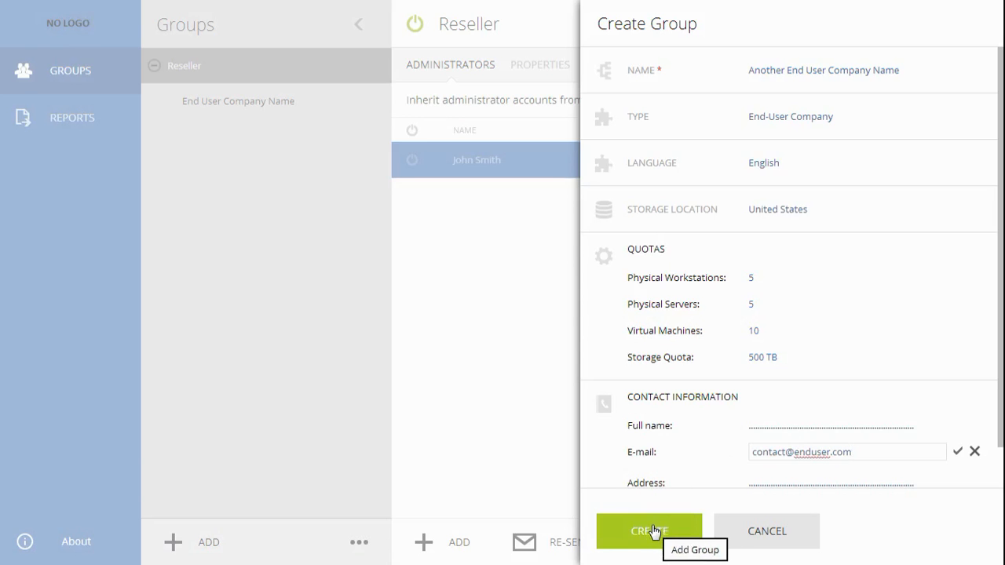
{"action": "left_click", "coordinate": [645, 531]}
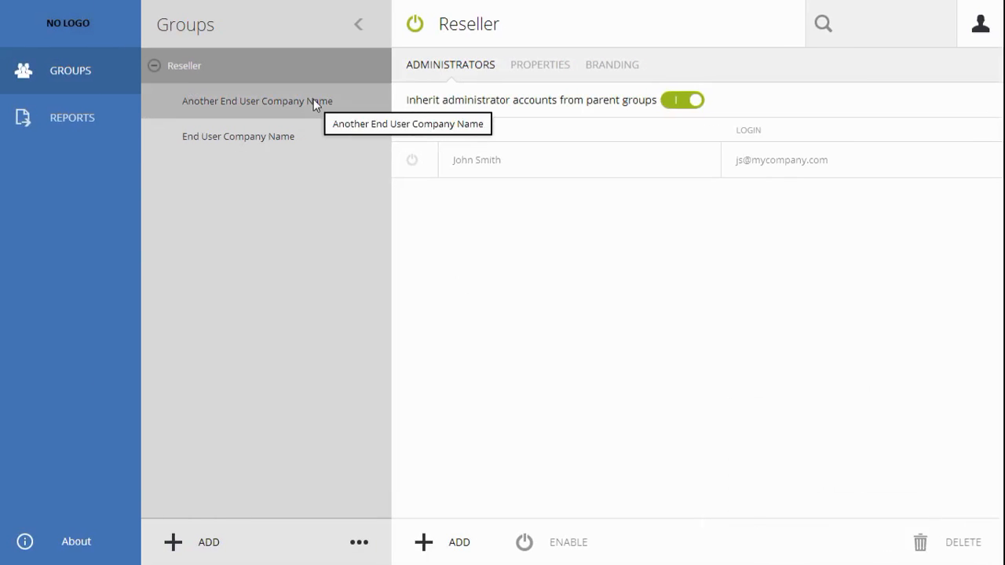
{"action": "left_click", "coordinate": [256, 101]}
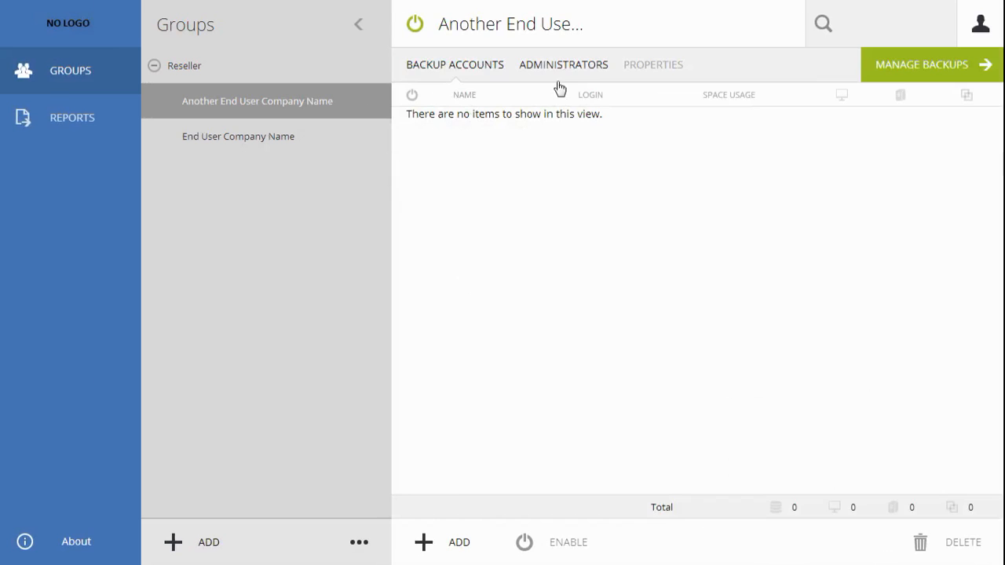
{"action": "mouse_move", "coordinate": [560, 76]}
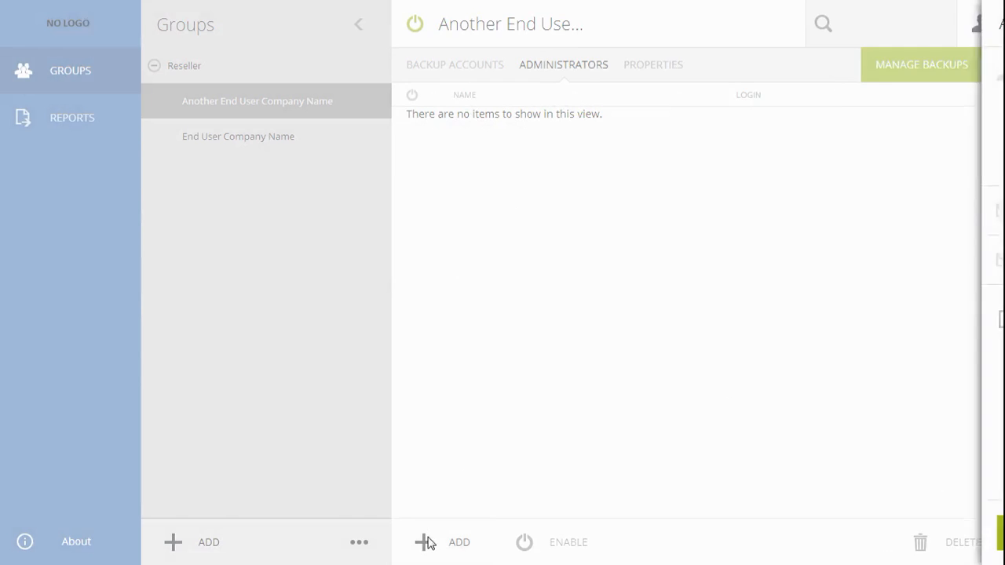
{"action": "left_click", "coordinate": [423, 542]}
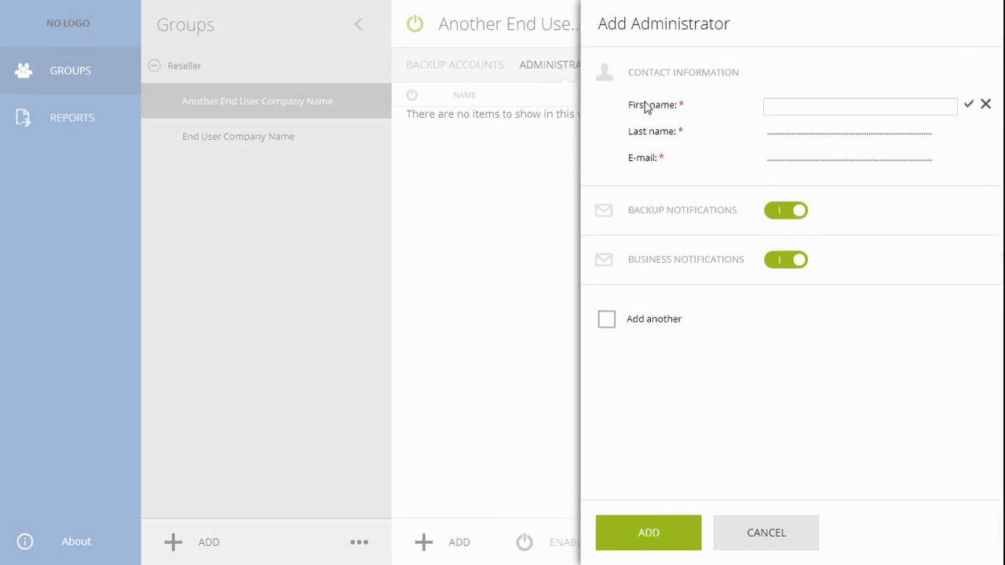
{"action": "type", "text": "Andr"}
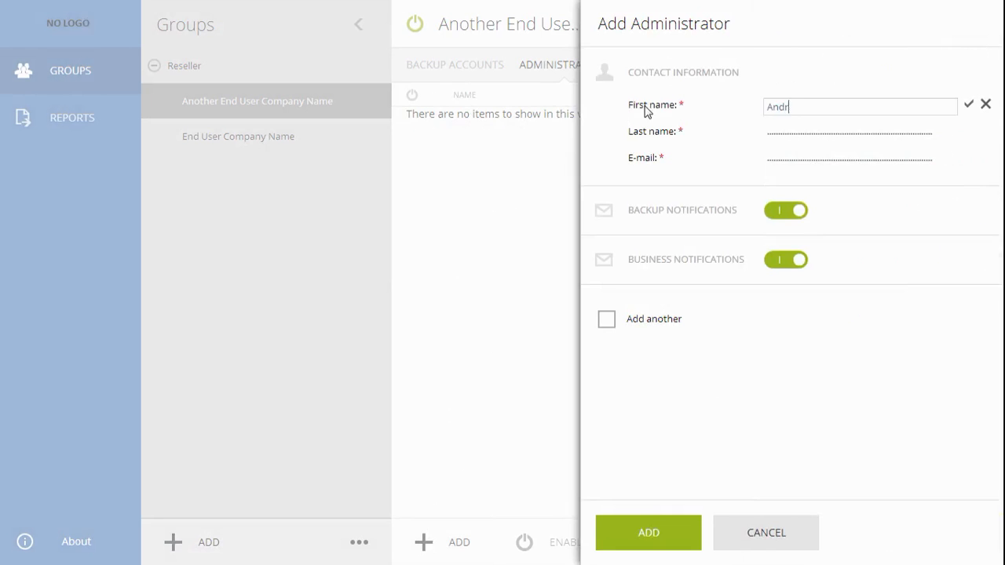
{"action": "type", "text": "Mill"}
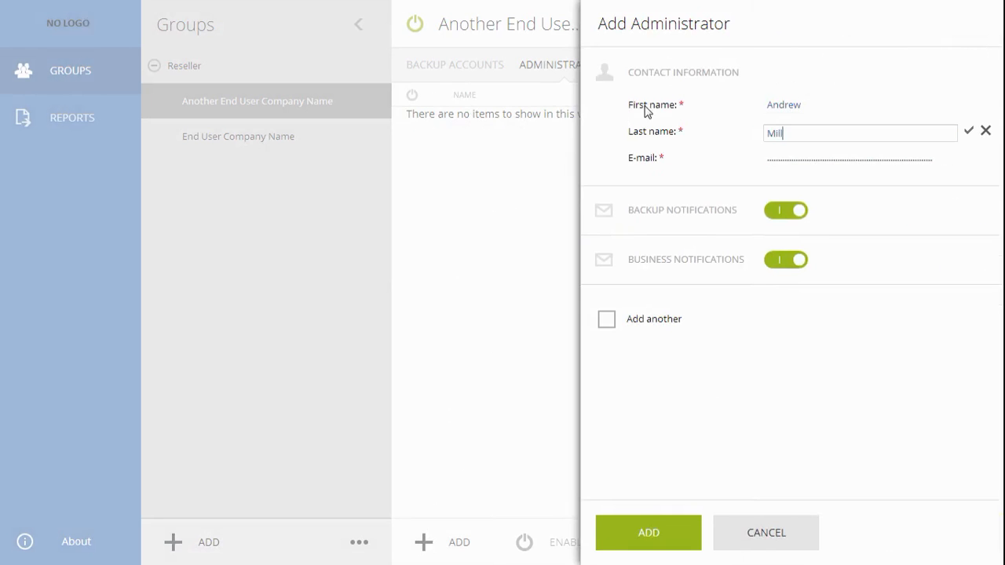
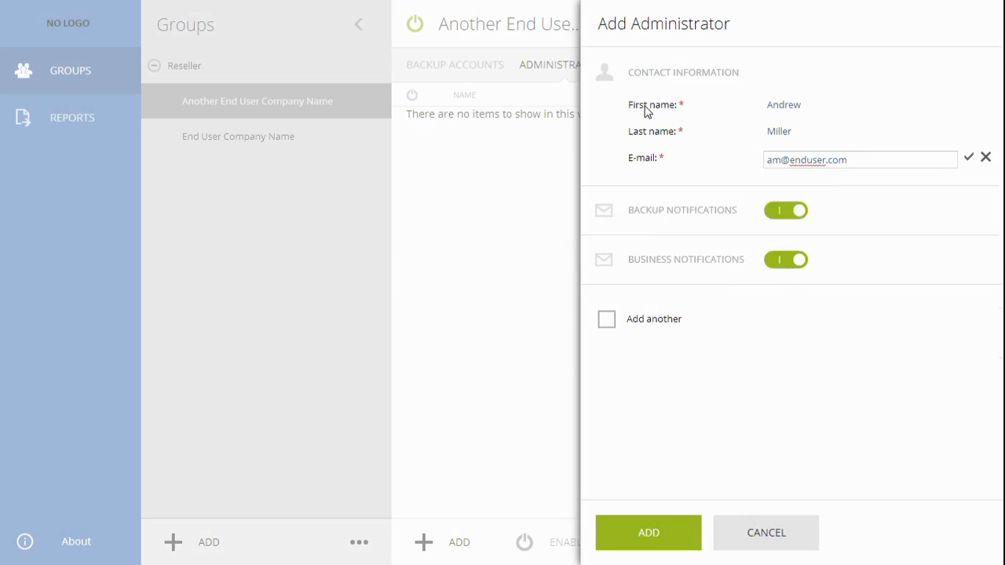
{"action": "mouse_move", "coordinate": [773, 210]}
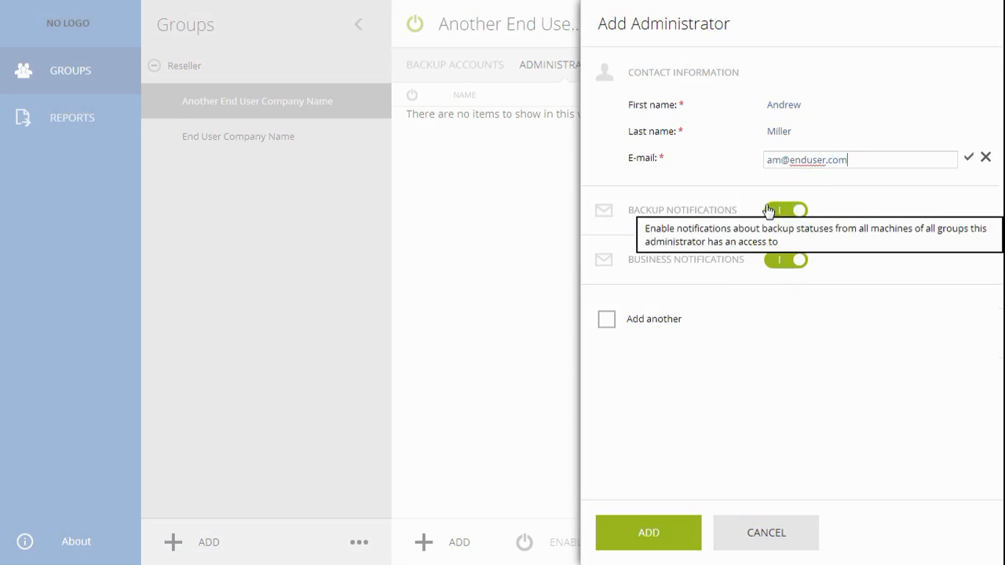
{"action": "left_click", "coordinate": [785, 210]}
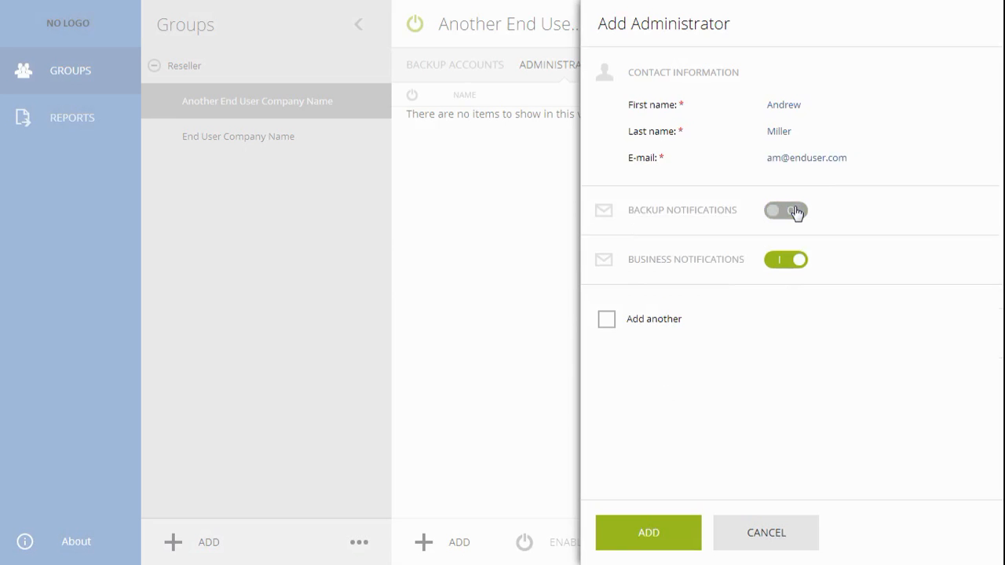
{"action": "left_click", "coordinate": [785, 210]}
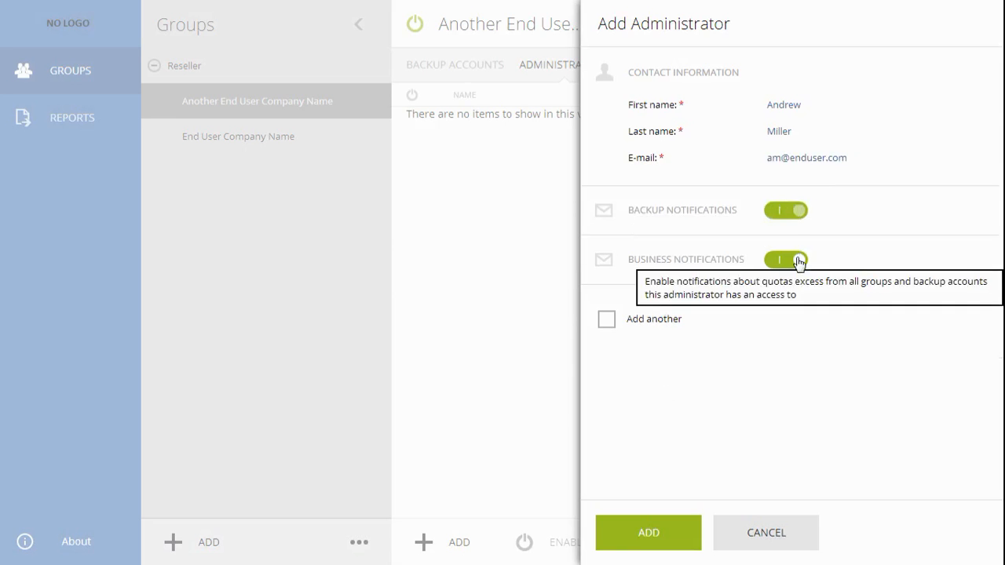
{"action": "left_click", "coordinate": [785, 260]}
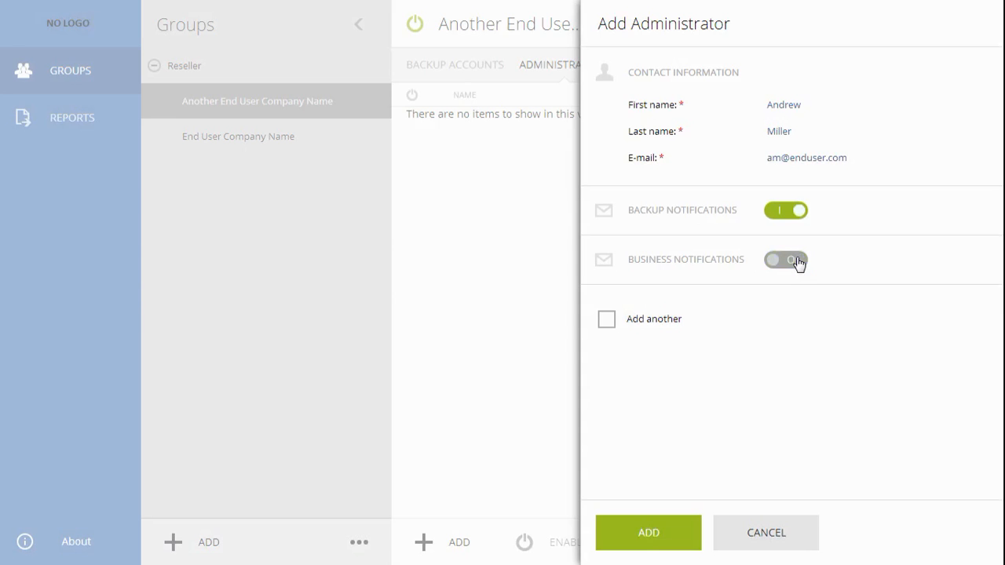
{"action": "left_click", "coordinate": [787, 260]}
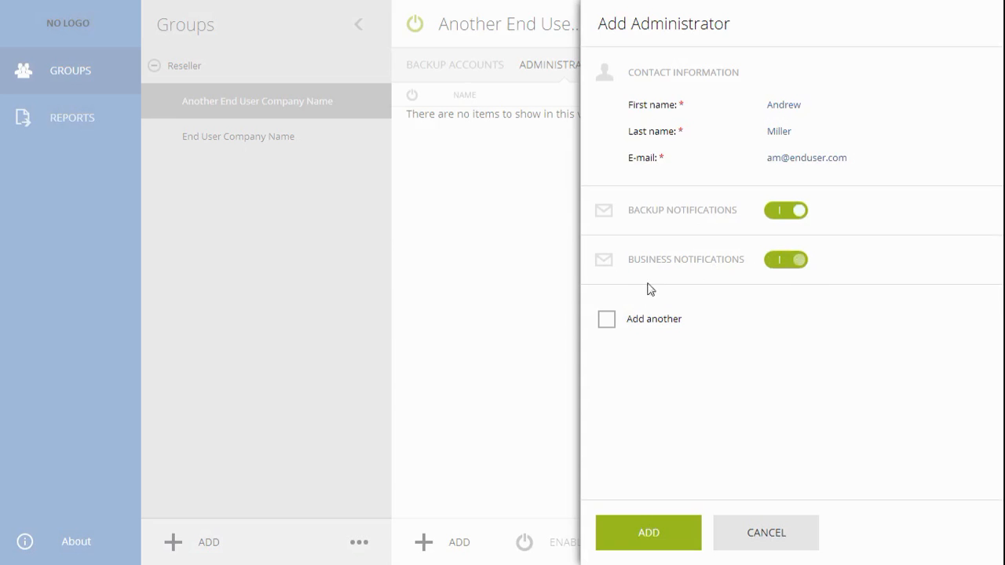
{"action": "left_click", "coordinate": [607, 318]}
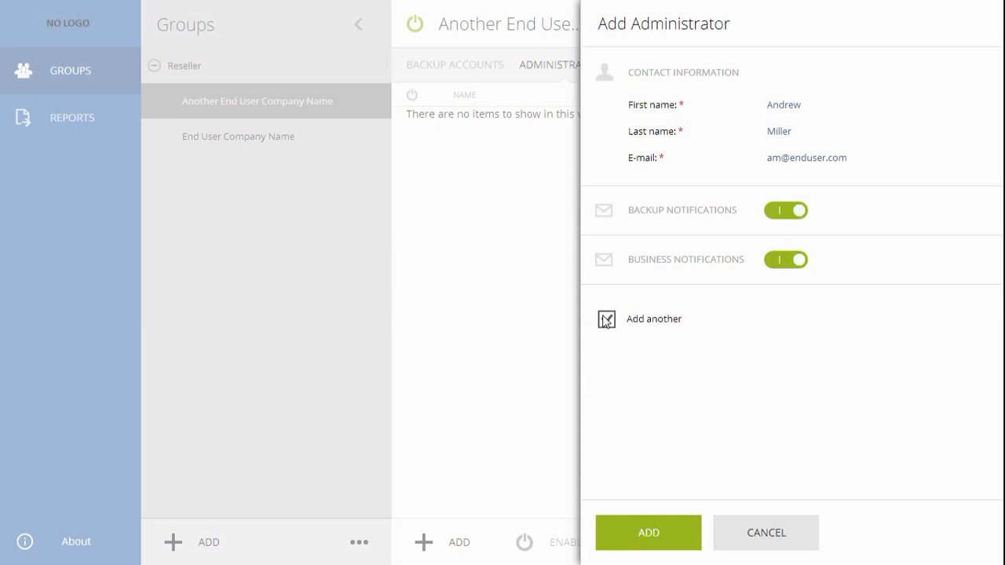
{"action": "left_click", "coordinate": [605, 319]}
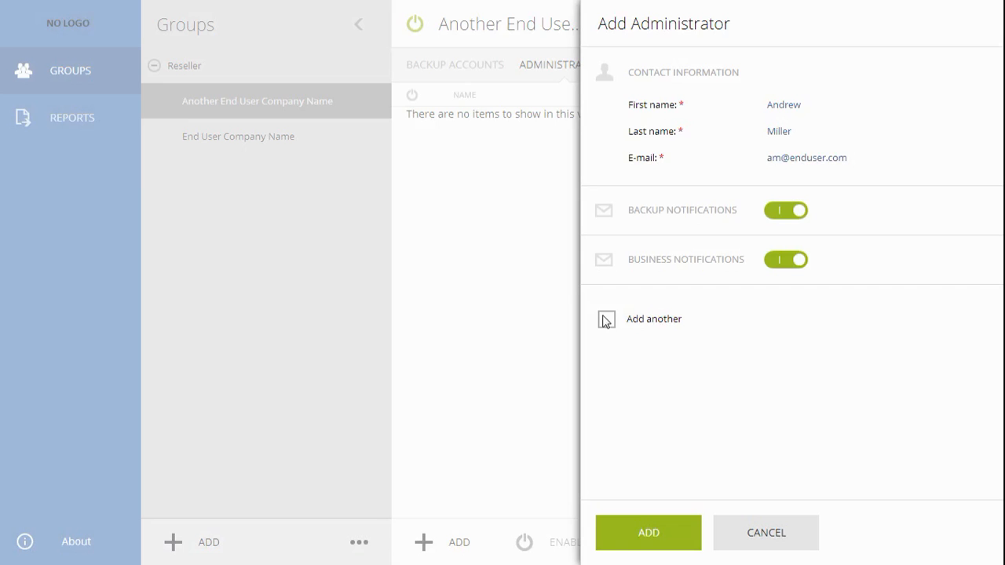
{"action": "mouse_move", "coordinate": [631, 532]}
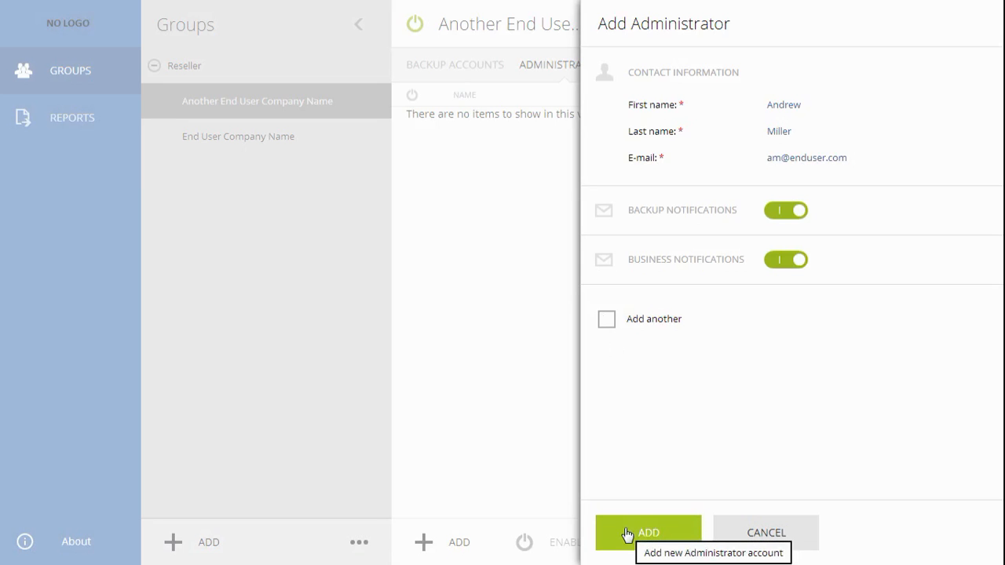
{"action": "left_click", "coordinate": [650, 532]}
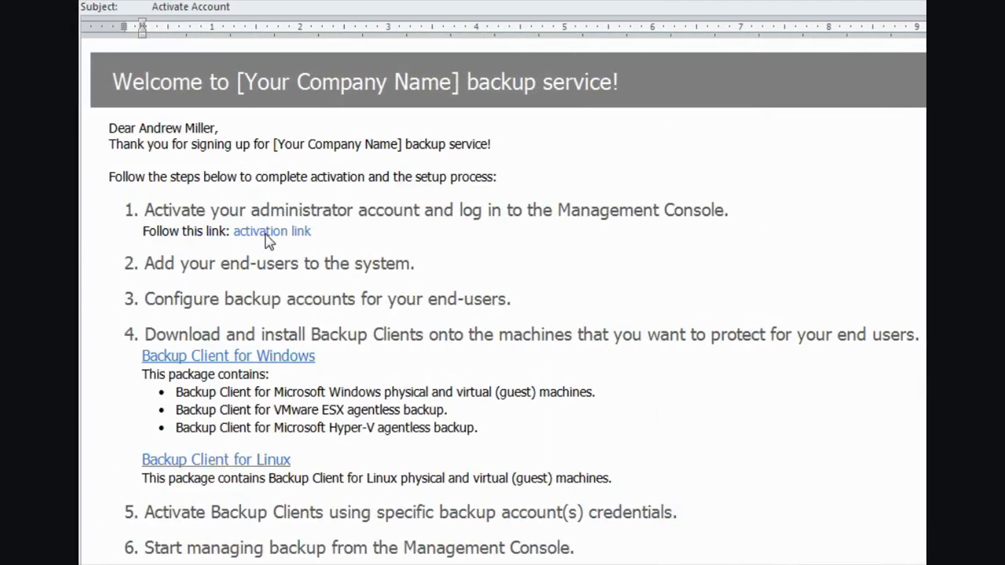
{"action": "left_click", "coordinate": [272, 231]}
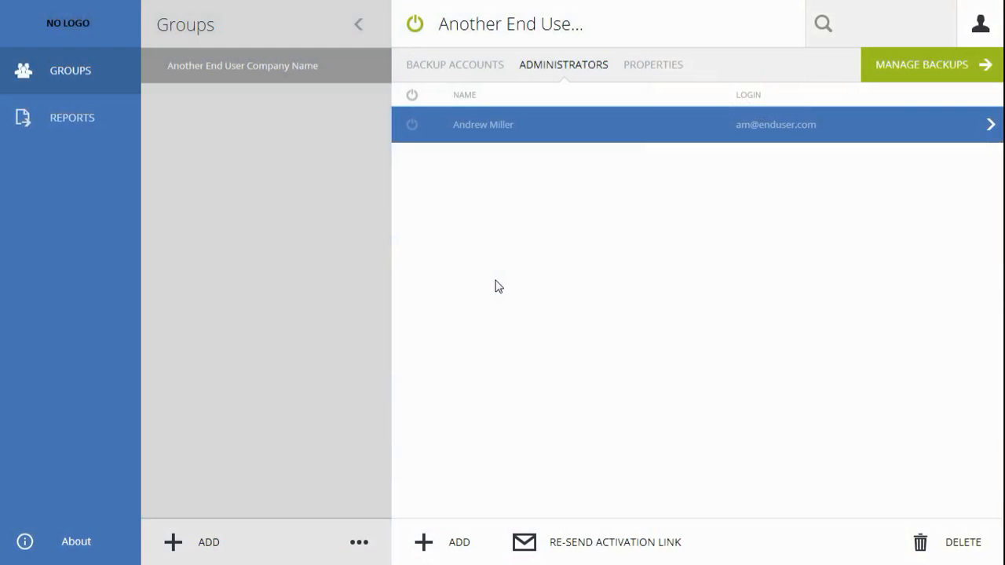
{"action": "left_click", "coordinate": [453, 64]}
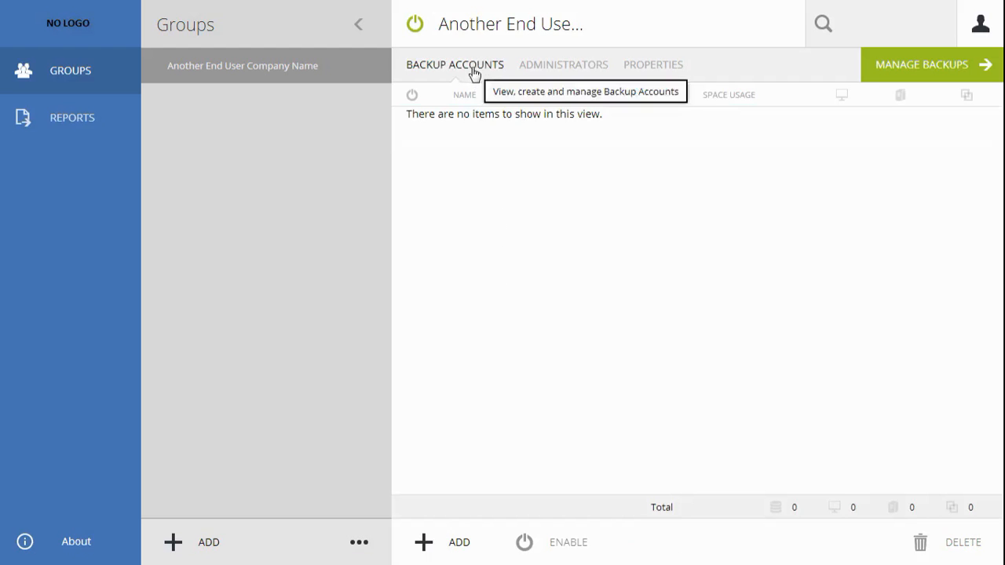
{"action": "left_click", "coordinate": [421, 542]}
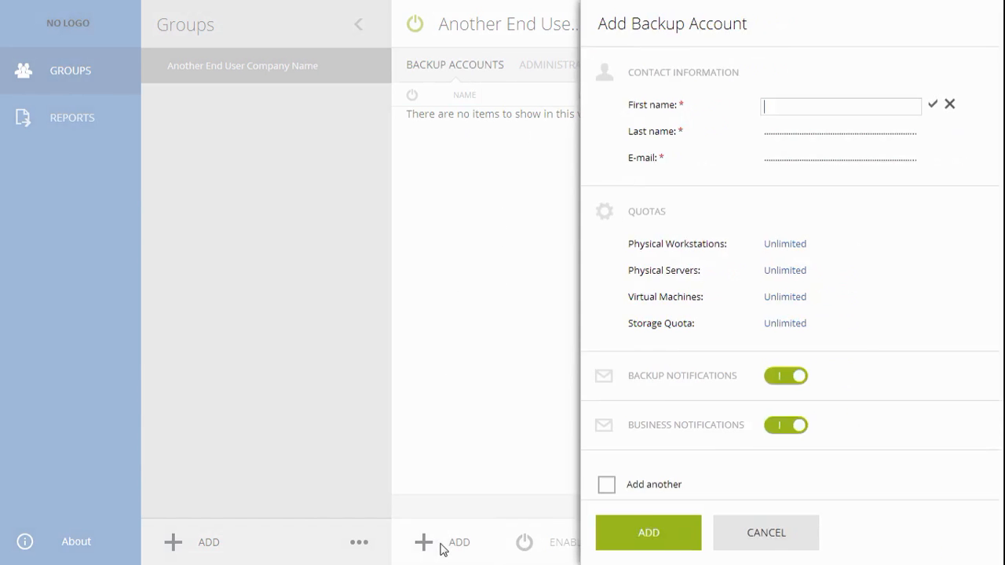
{"action": "mouse_move", "coordinate": [665, 99]}
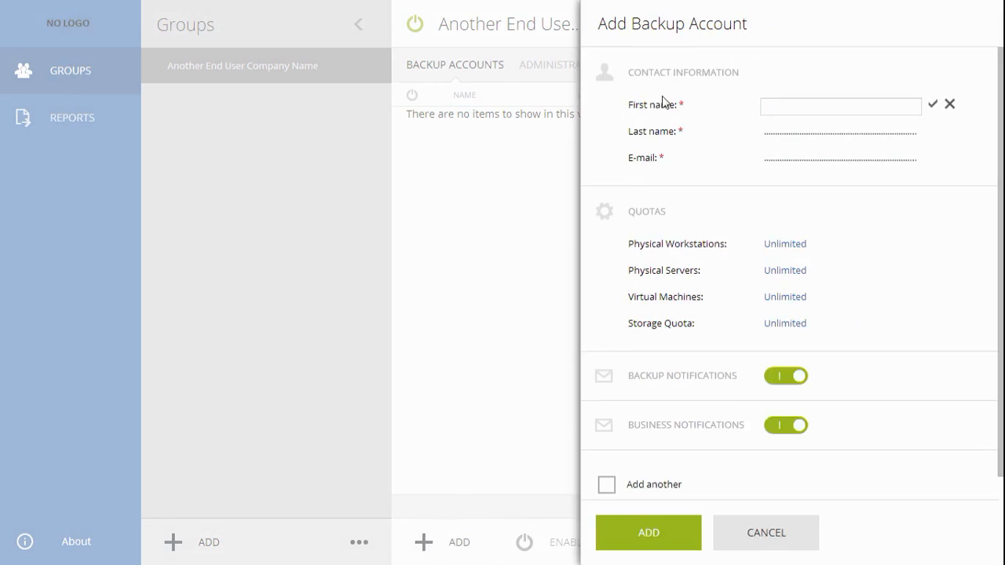
{"action": "type", "text": "W"}
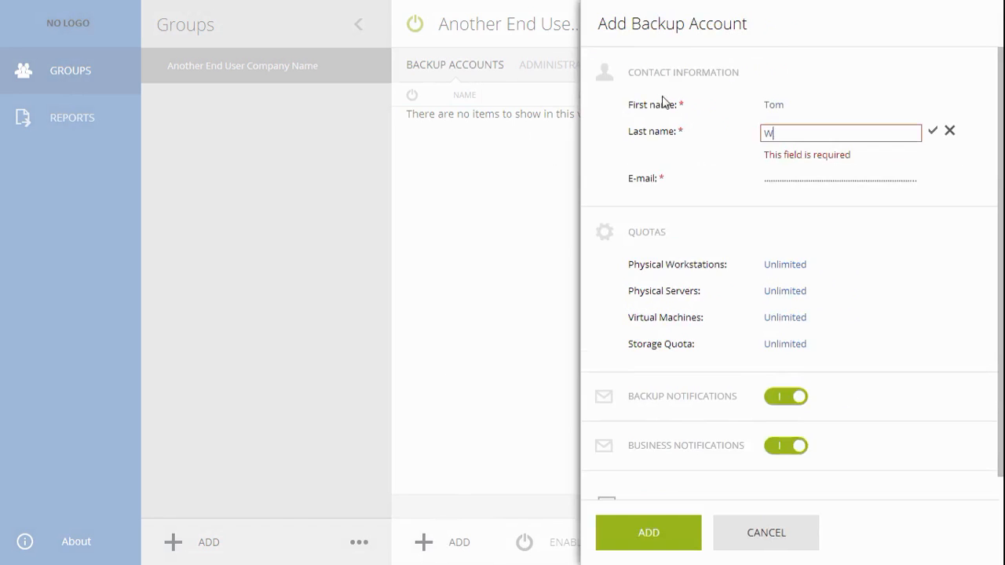
{"action": "left_click", "coordinate": [840, 158]}
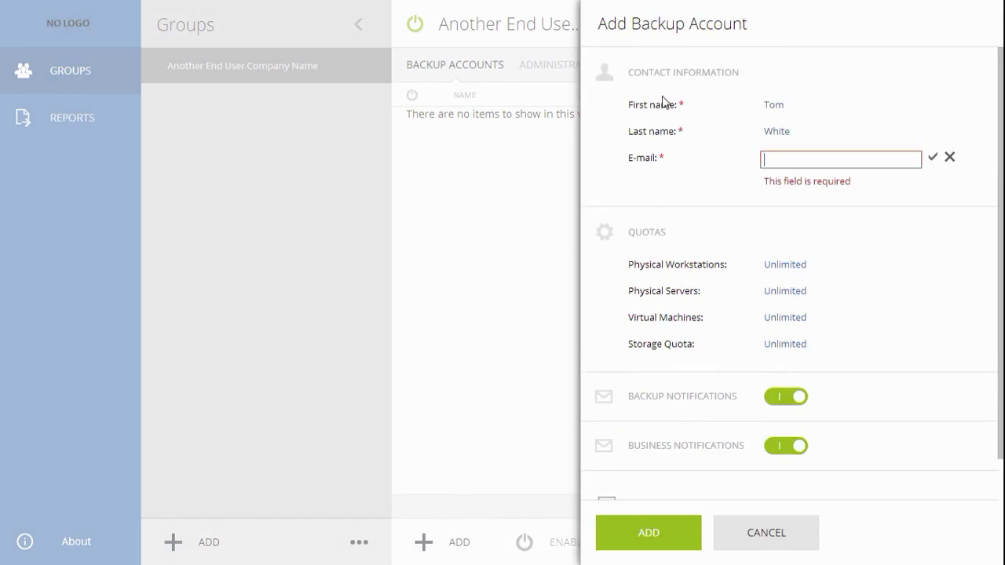
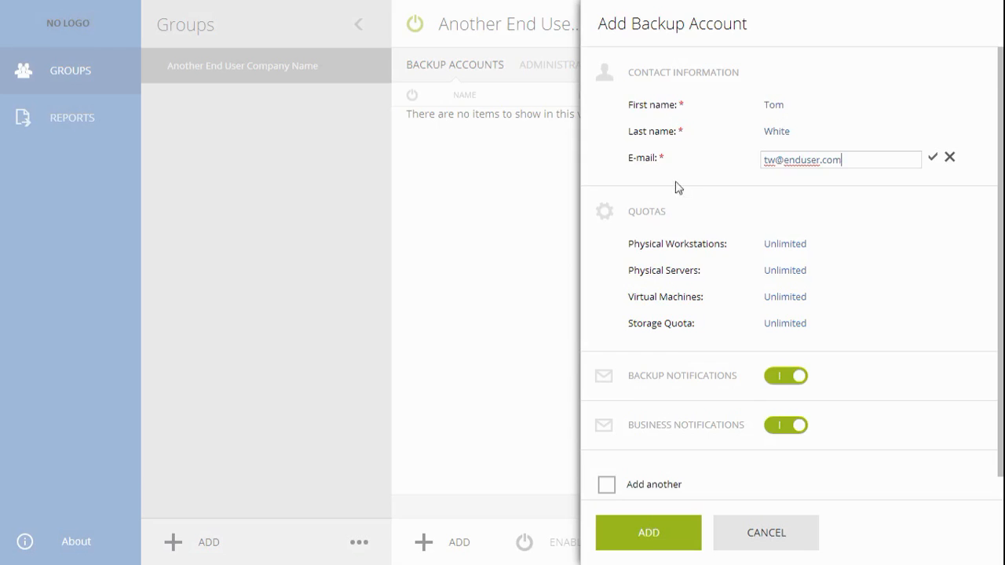
{"action": "mouse_move", "coordinate": [675, 252]}
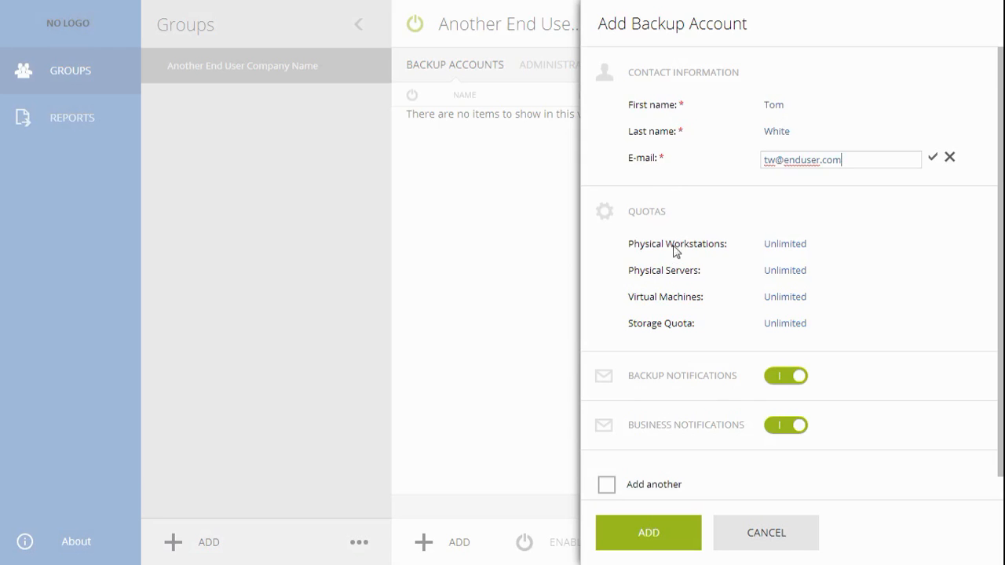
{"action": "mouse_move", "coordinate": [673, 331]}
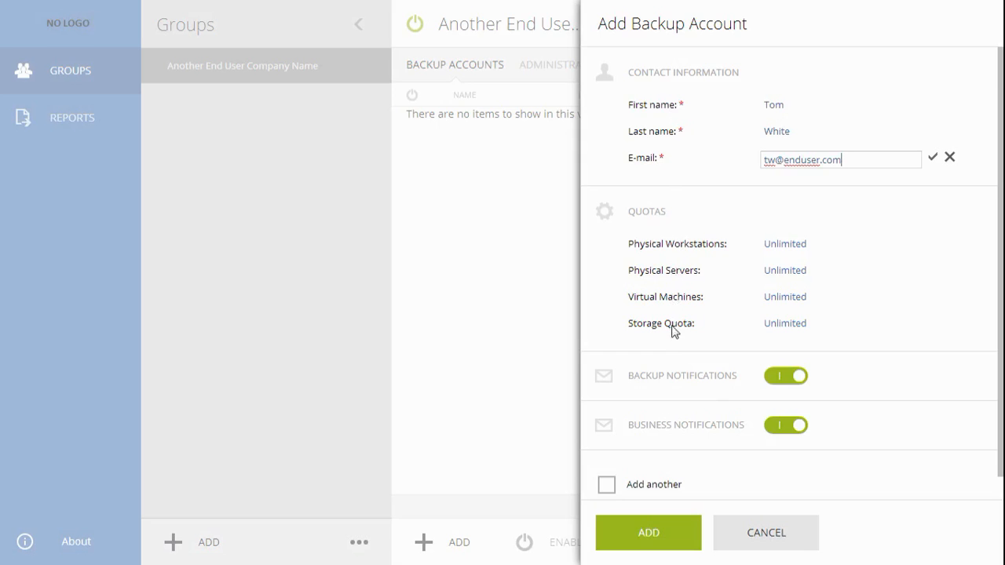
{"action": "mouse_move", "coordinate": [675, 339]}
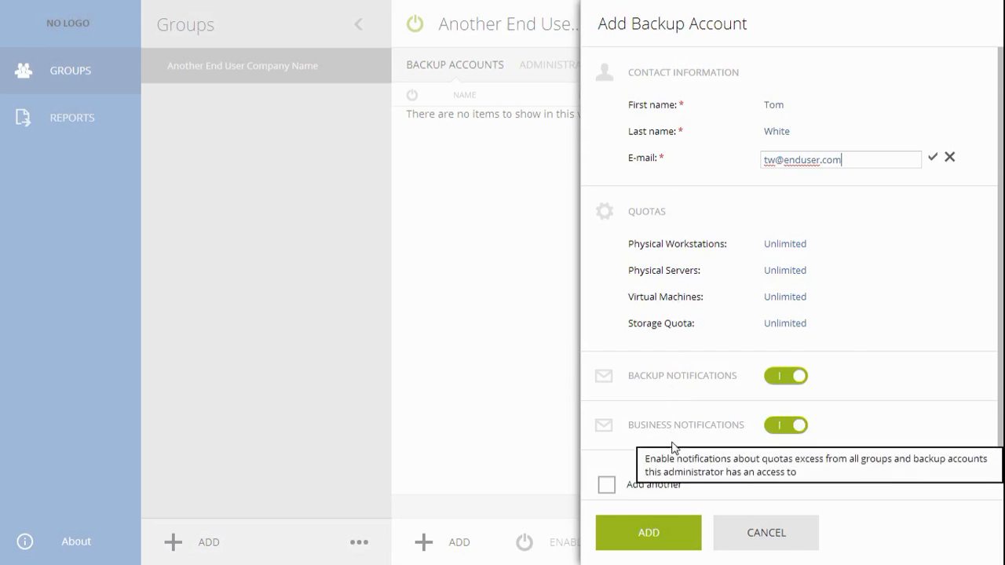
{"action": "mouse_move", "coordinate": [679, 479]}
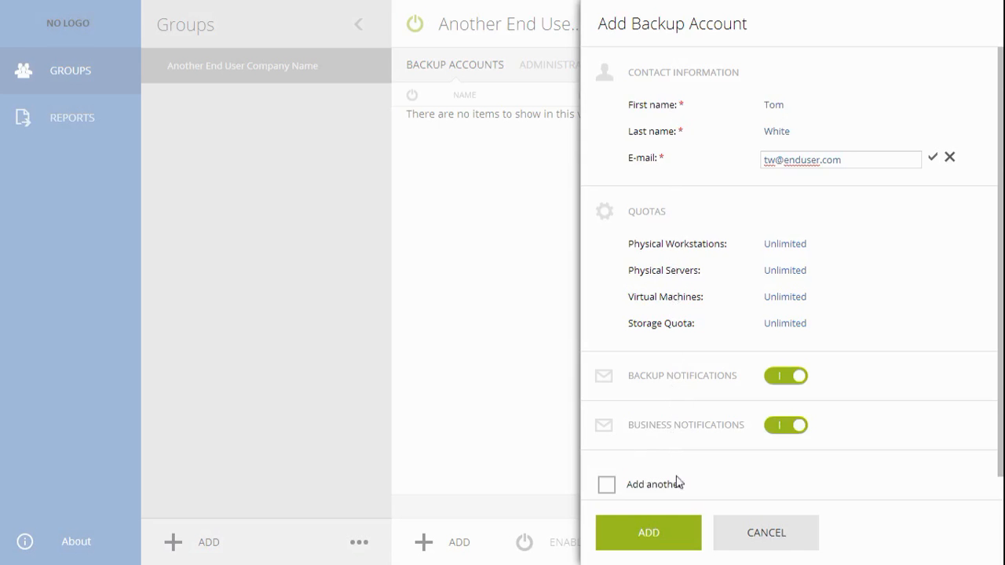
{"action": "left_click", "coordinate": [650, 533]}
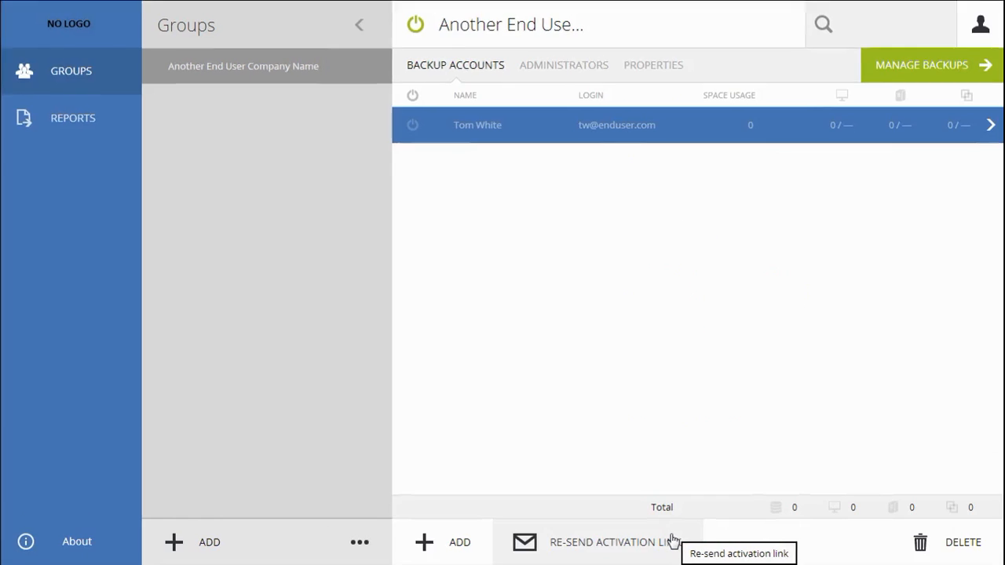